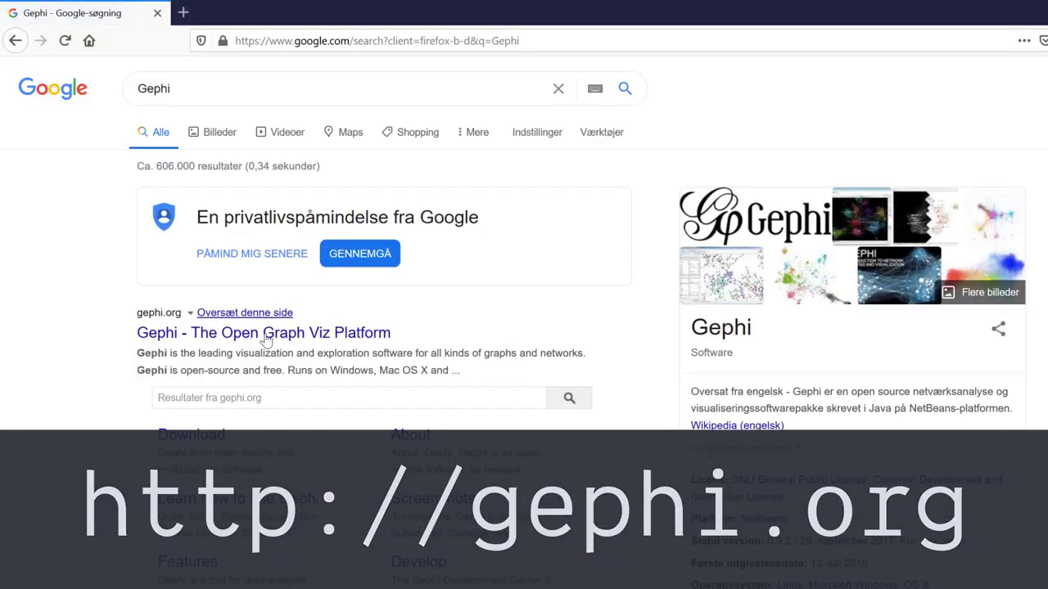
# Step: From the Google results reach gephi.org's download page and download Gephi 0.9.2 for Windows
pyautogui.click(263, 334)
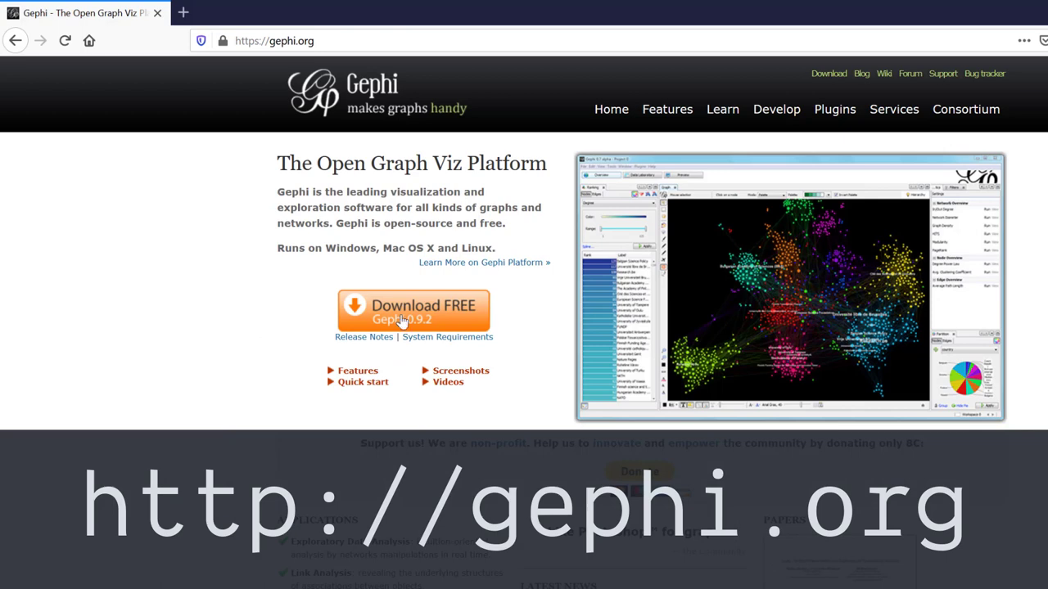
pyautogui.click(412, 312)
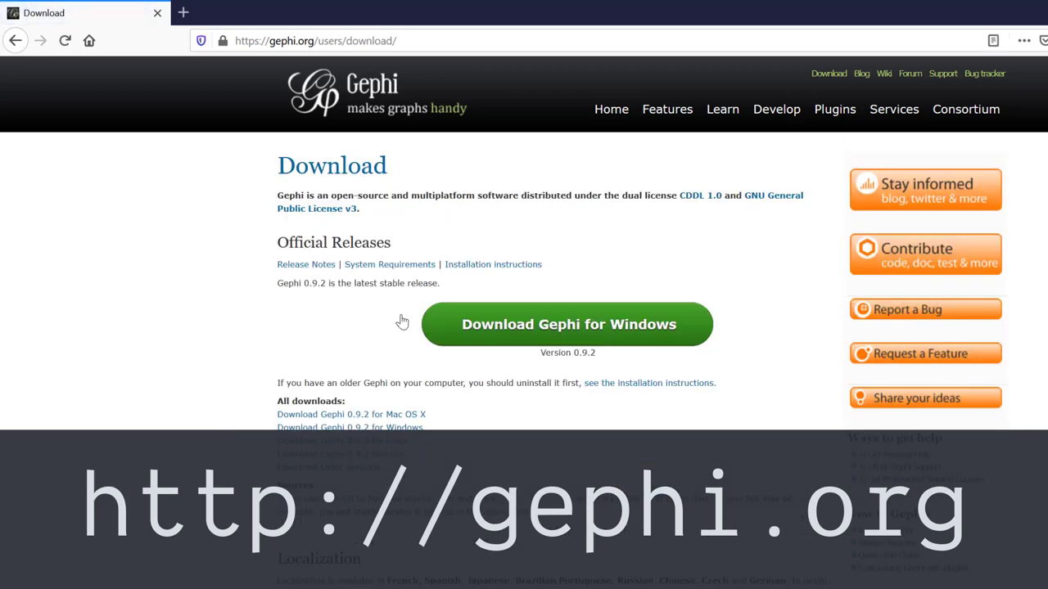
pyautogui.scroll(-3)
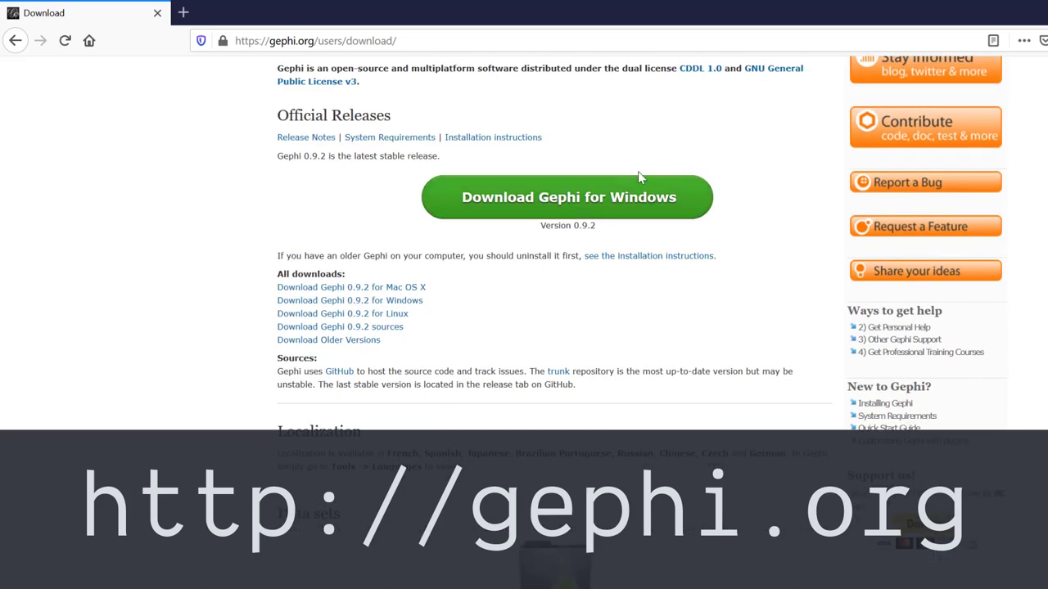
pyautogui.click(567, 197)
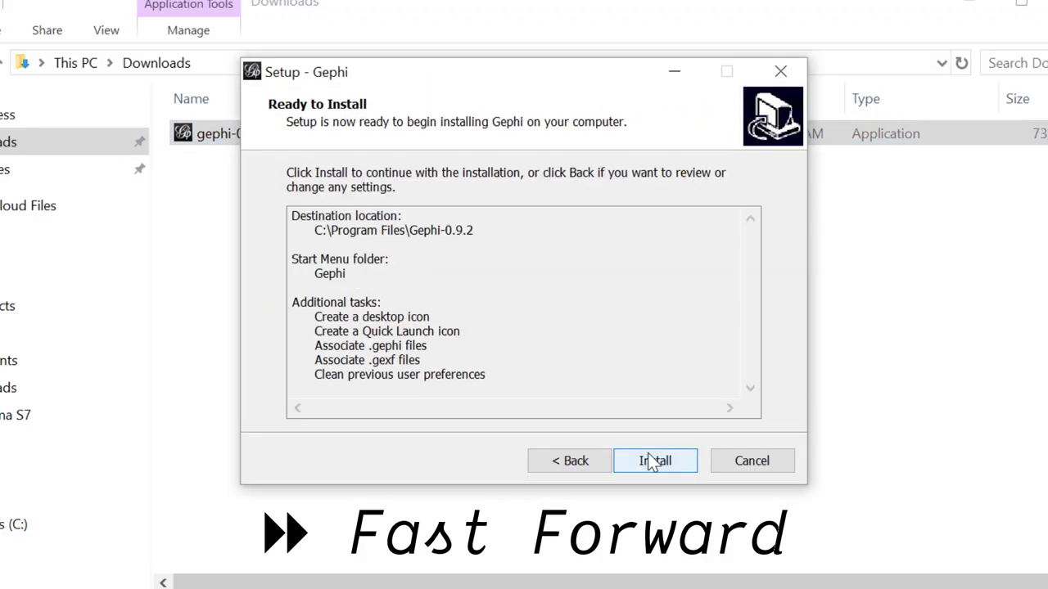
# Step: Run the Gephi 0.9.2 installation from the Ready to Install page
pyautogui.click(655, 460)
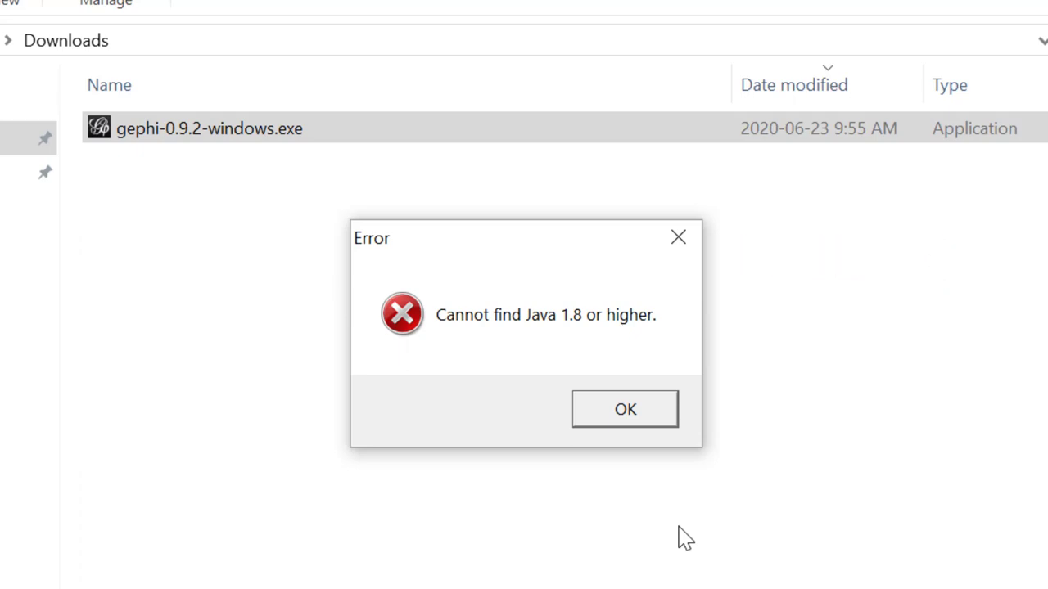
pyautogui.click(625, 409)
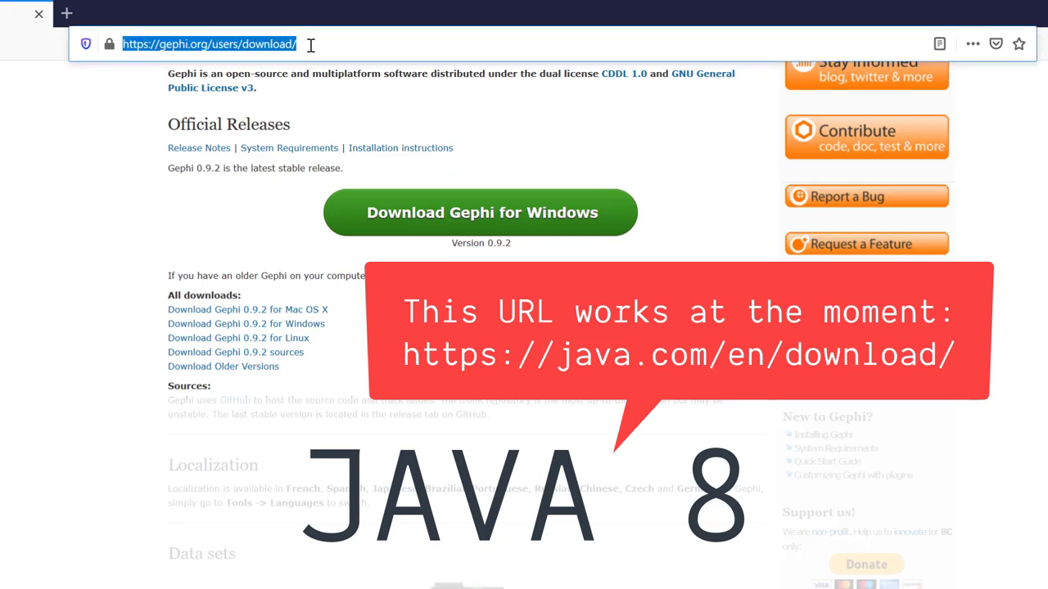
# Step: Search for Java, reach java.com's Java 8 page, accept the license and save JavaSetup8u251.exe
pyautogui.write('Java+8')
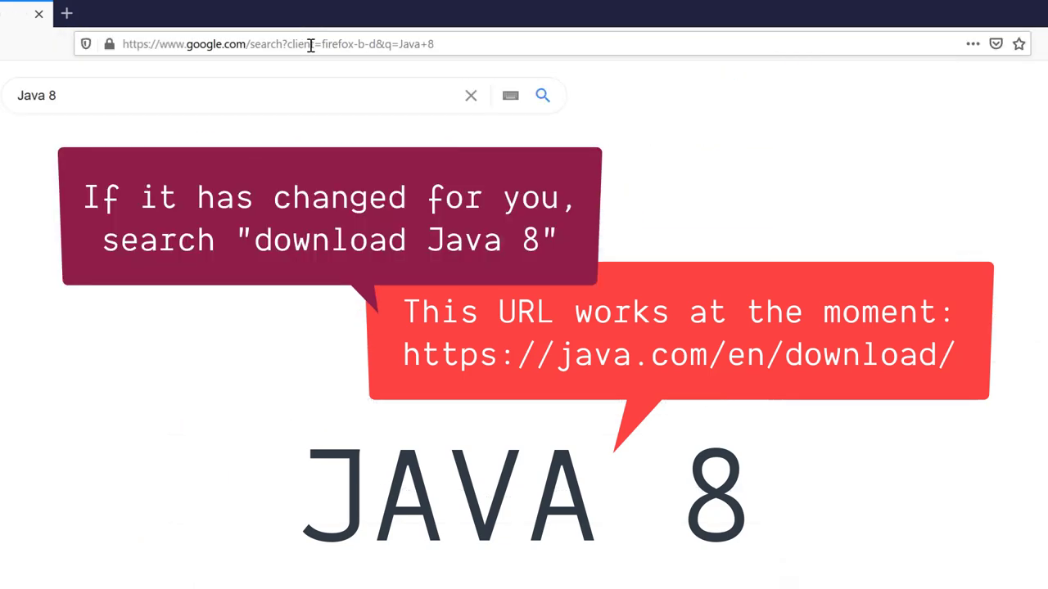
pyautogui.click(542, 95)
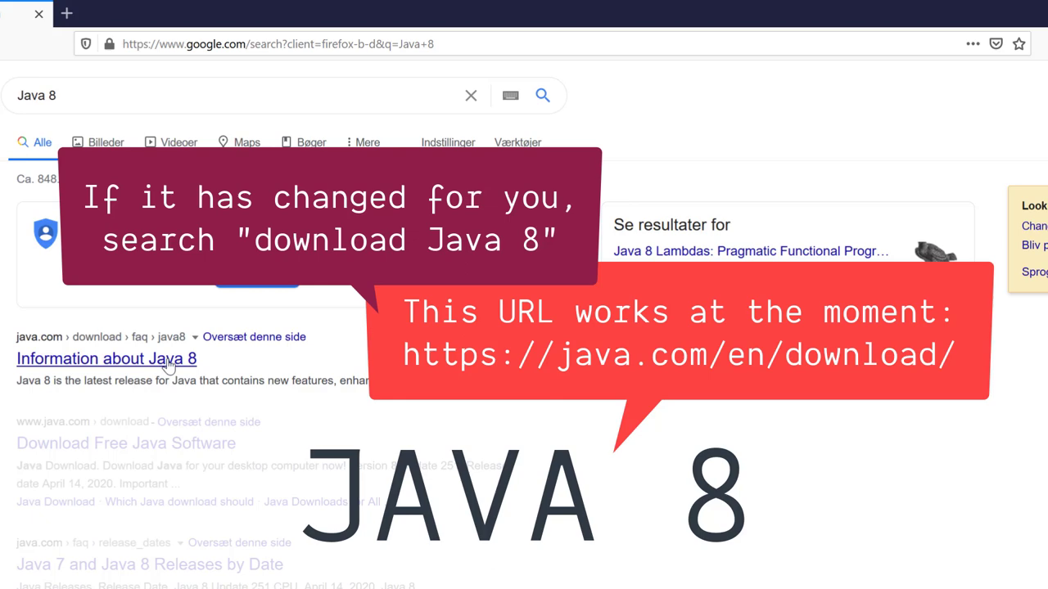
pyautogui.click(106, 359)
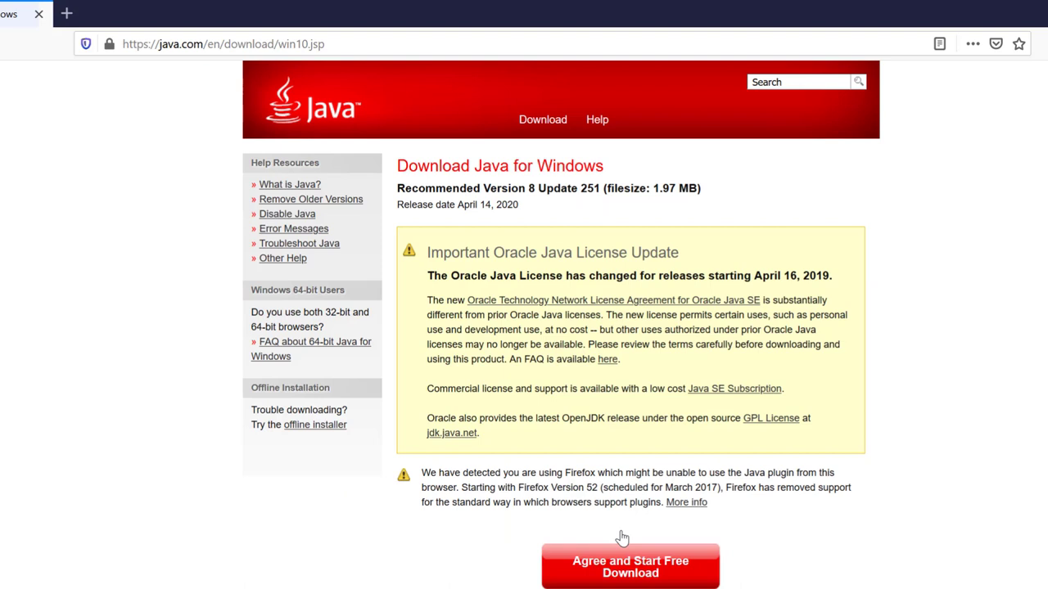
pyautogui.moveTo(632, 563)
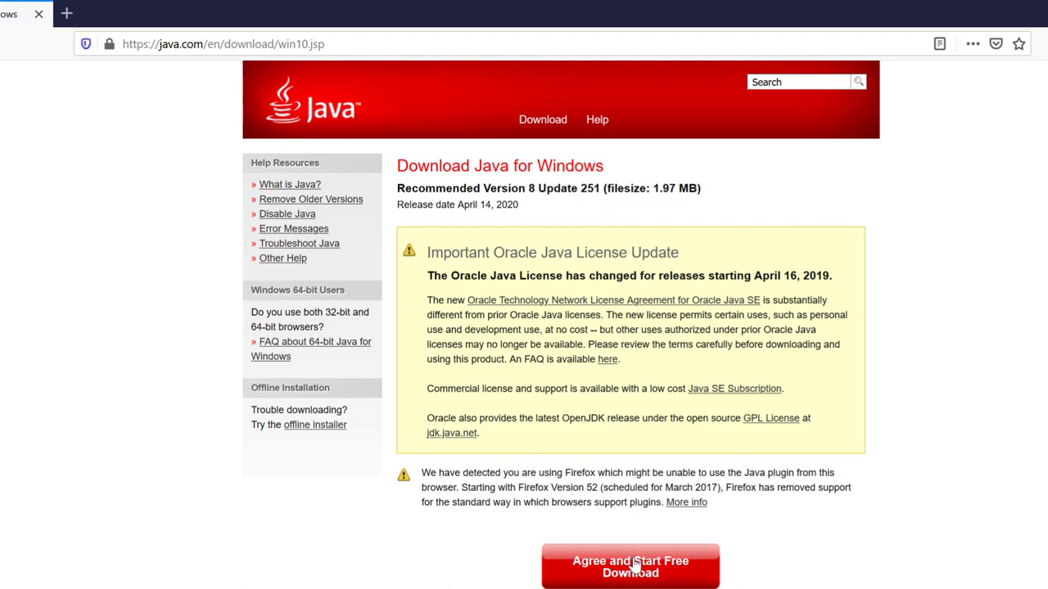
pyautogui.click(629, 573)
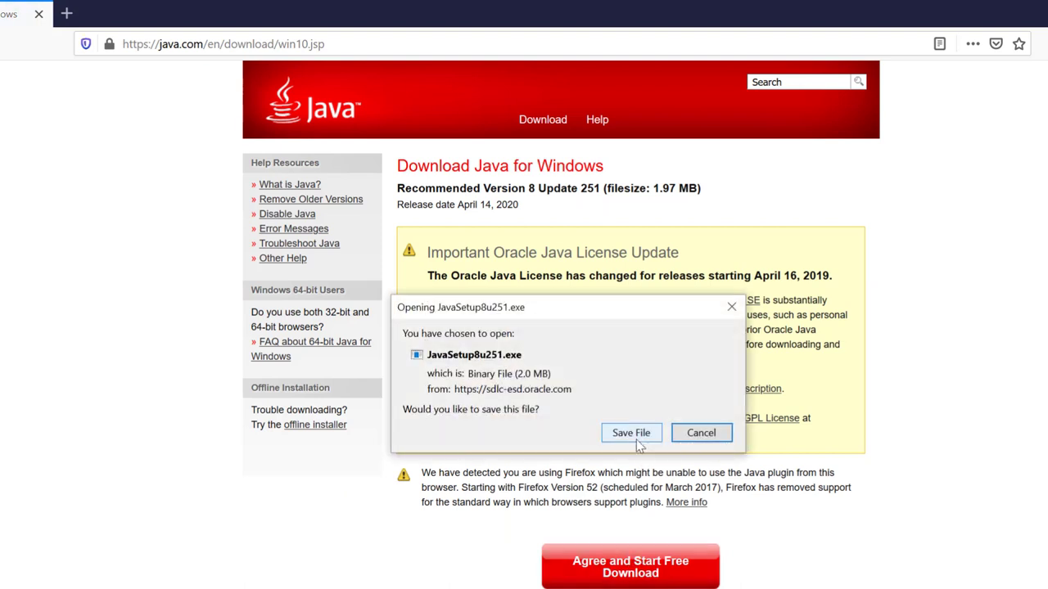
pyautogui.click(700, 432)
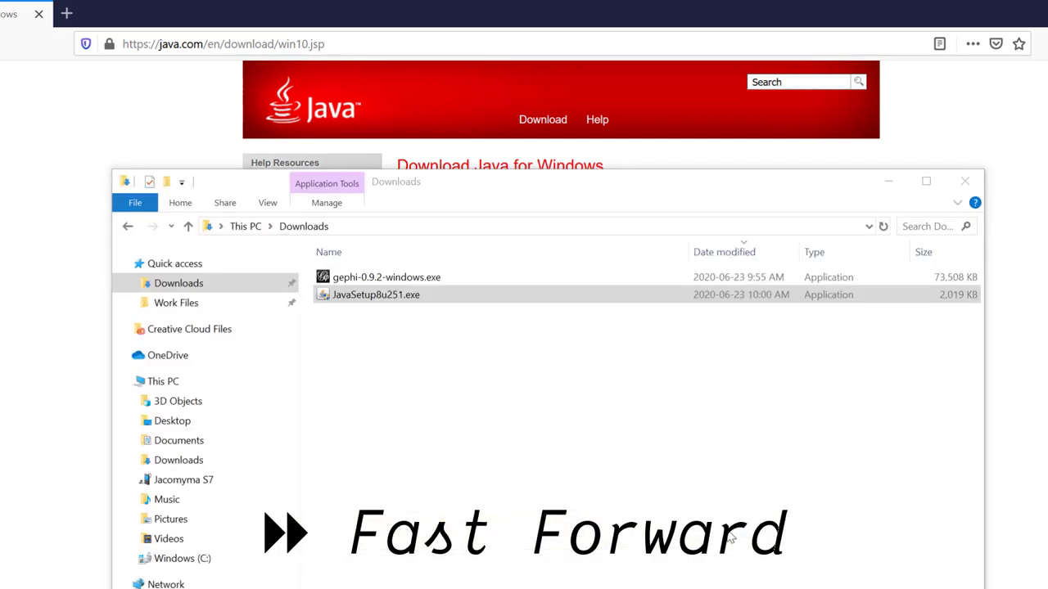
# Step: Run JavaSetup8u251.exe from Downloads, then launch Gephi from its desktop shortcut
pyautogui.doubleClick(374, 295)
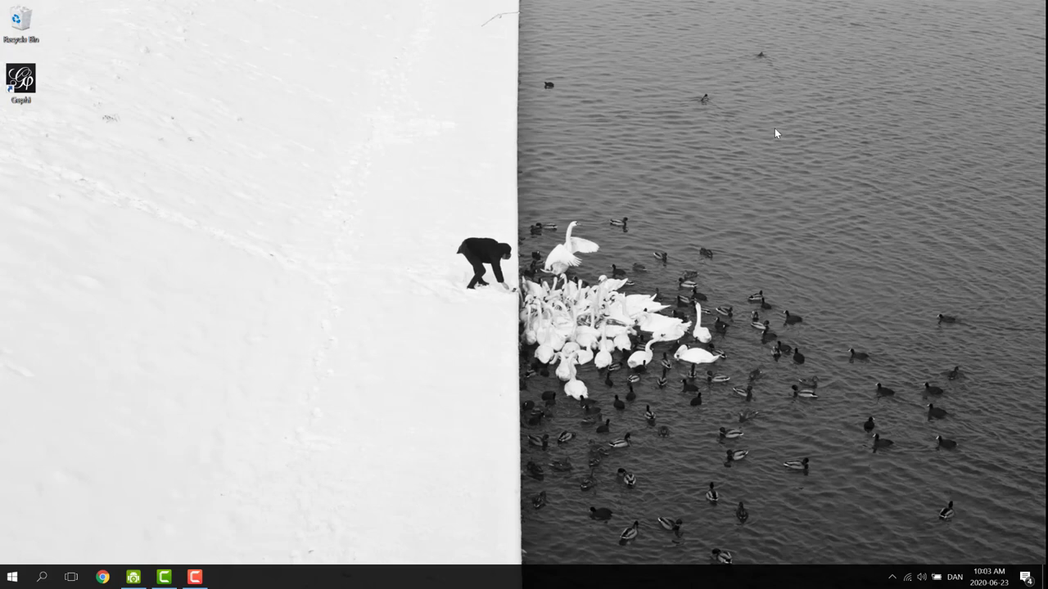
pyautogui.click(23, 82)
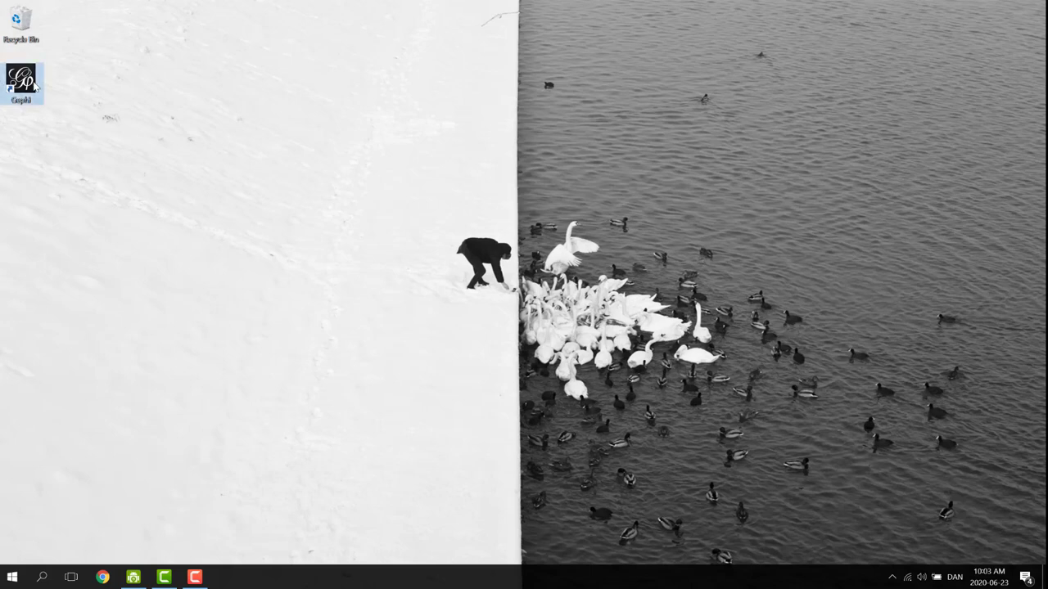
pyautogui.doubleClick(23, 80)
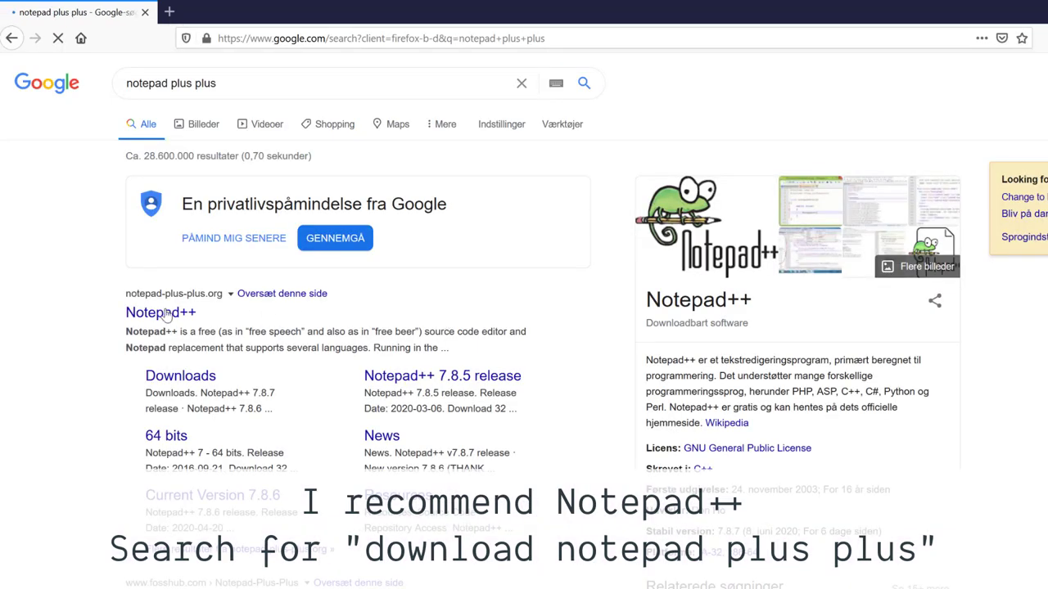
# Step: Open notepad-plus-plus.org and go to its Download page
pyautogui.click(160, 311)
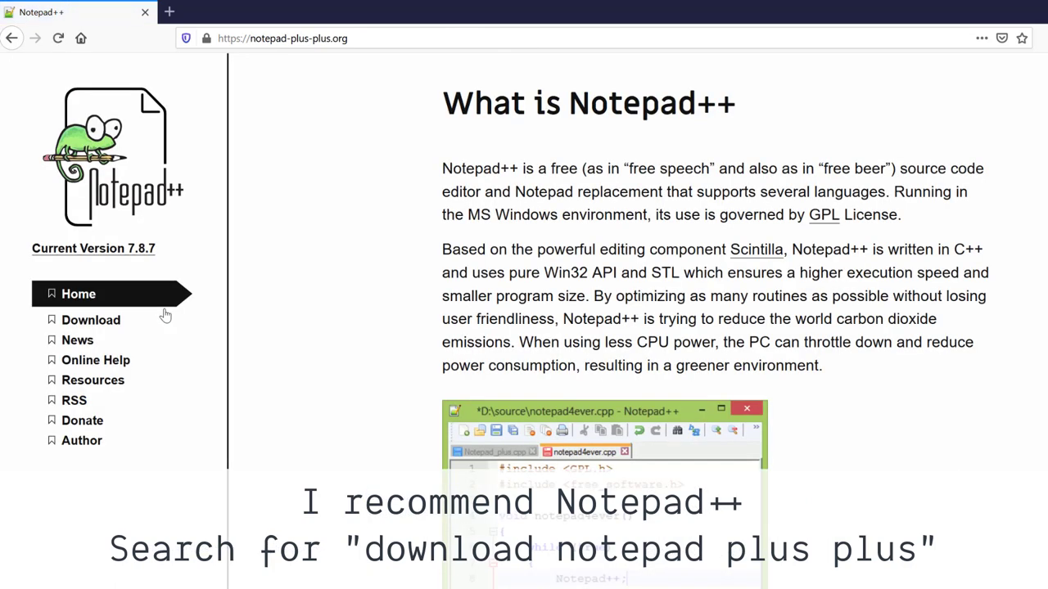
pyautogui.moveTo(109, 324)
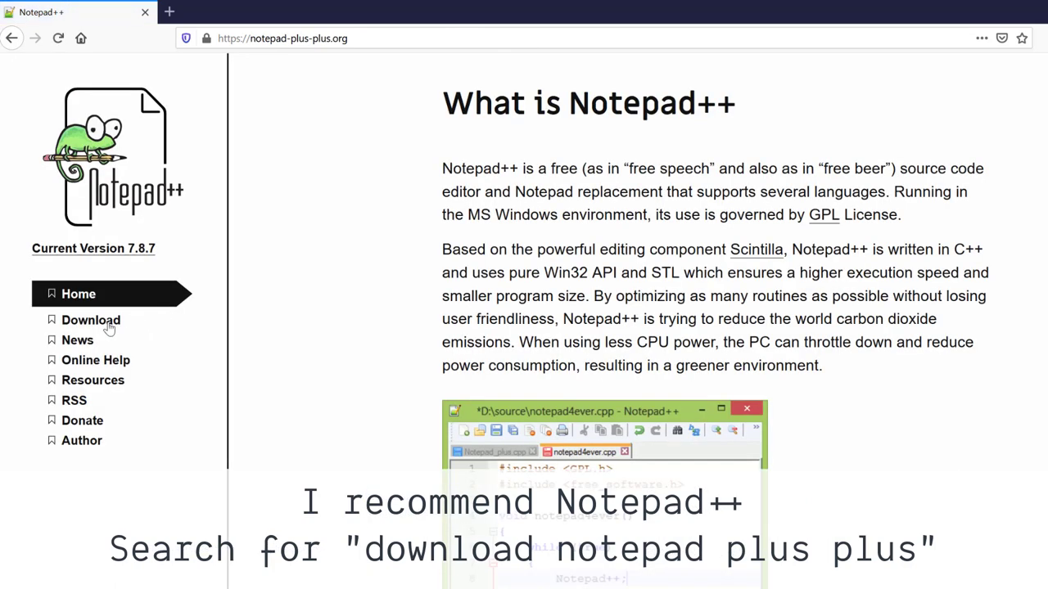
pyautogui.click(90, 319)
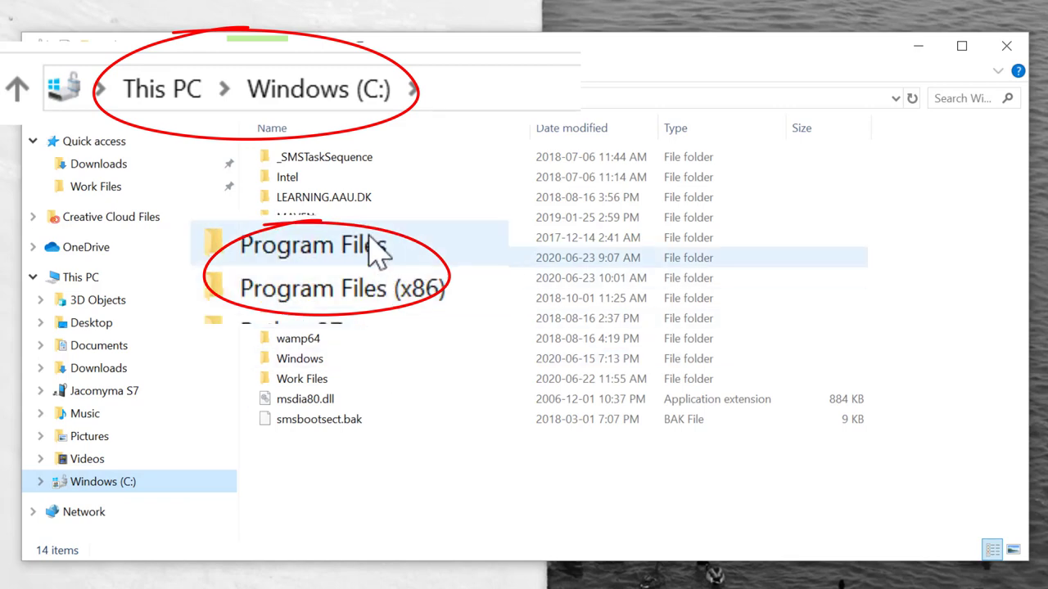
# Step: Navigate into Program Files\Gephi-0.9.2\etc and locate the gephi configuration file
pyautogui.doubleClick(314, 246)
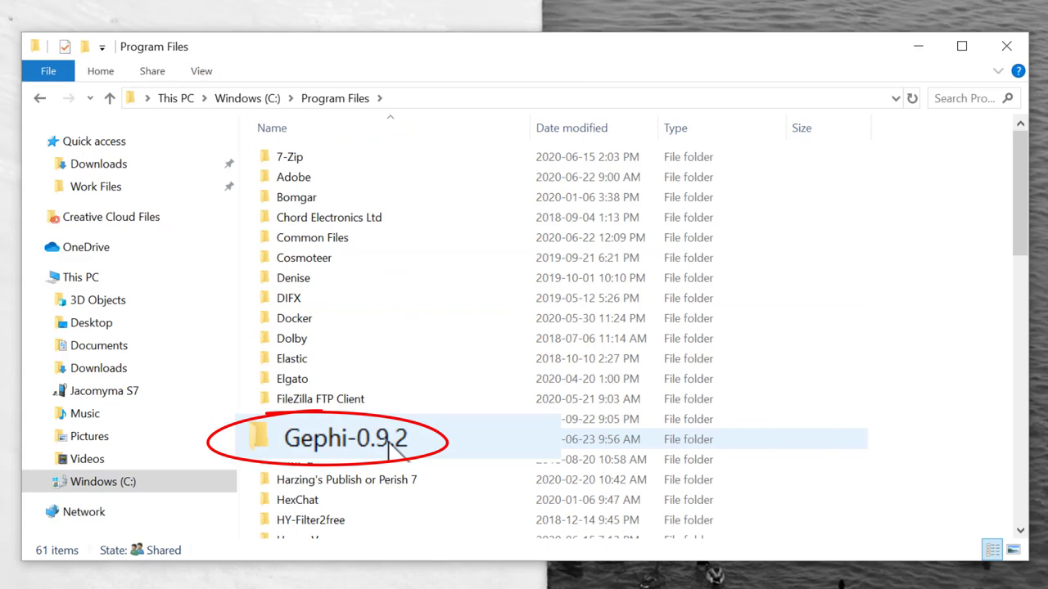
pyautogui.moveTo(359, 451)
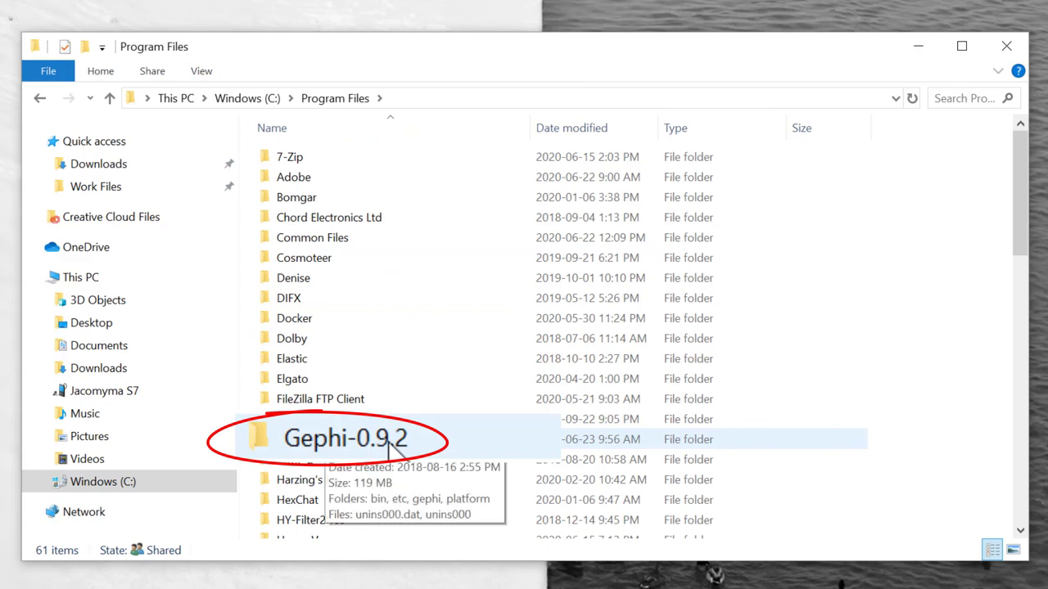
pyautogui.doubleClick(354, 438)
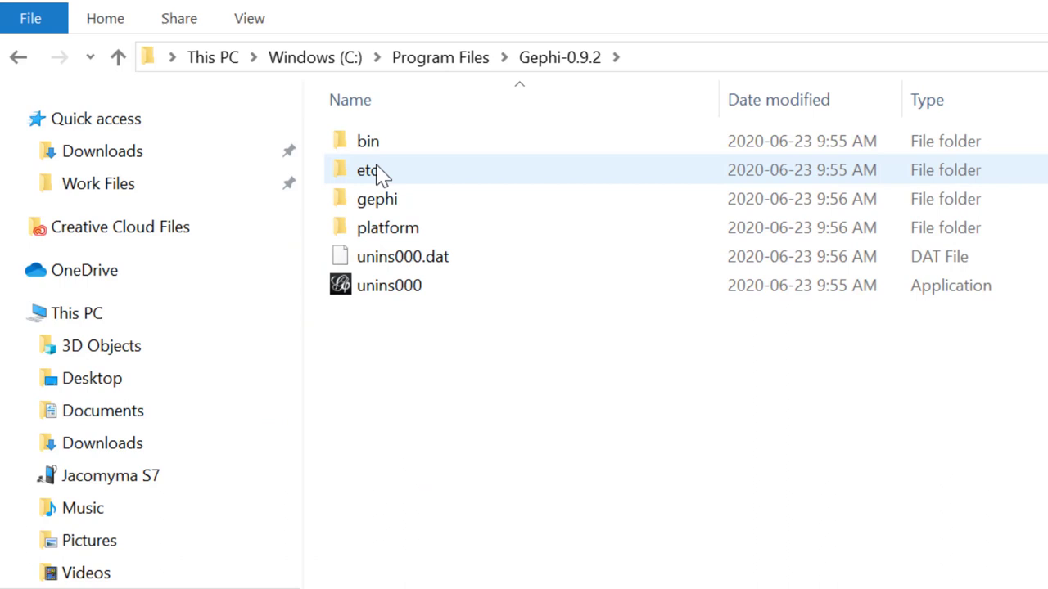
pyautogui.doubleClick(363, 168)
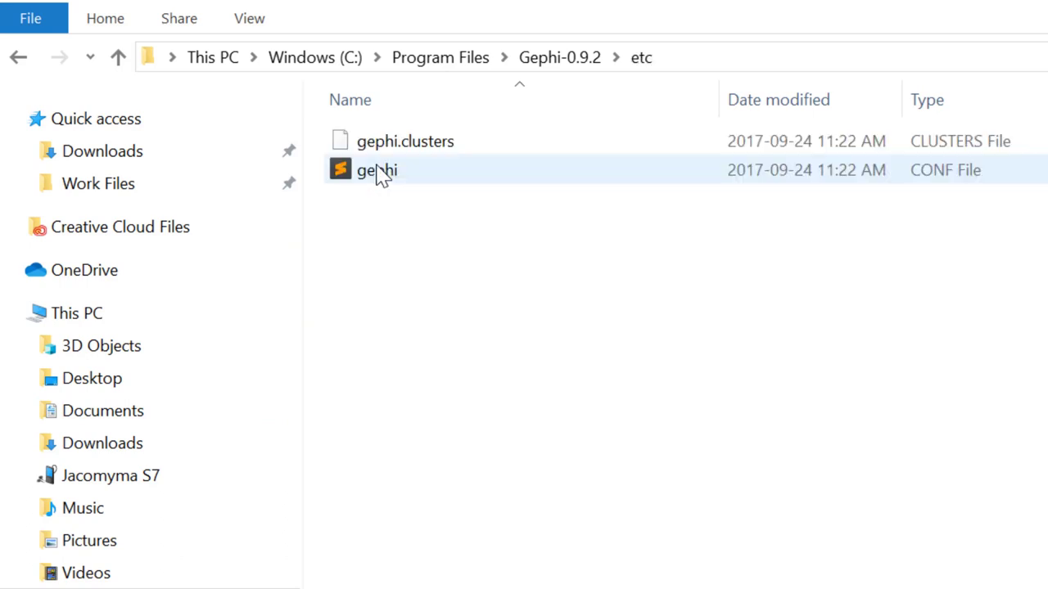
pyautogui.click(429, 259)
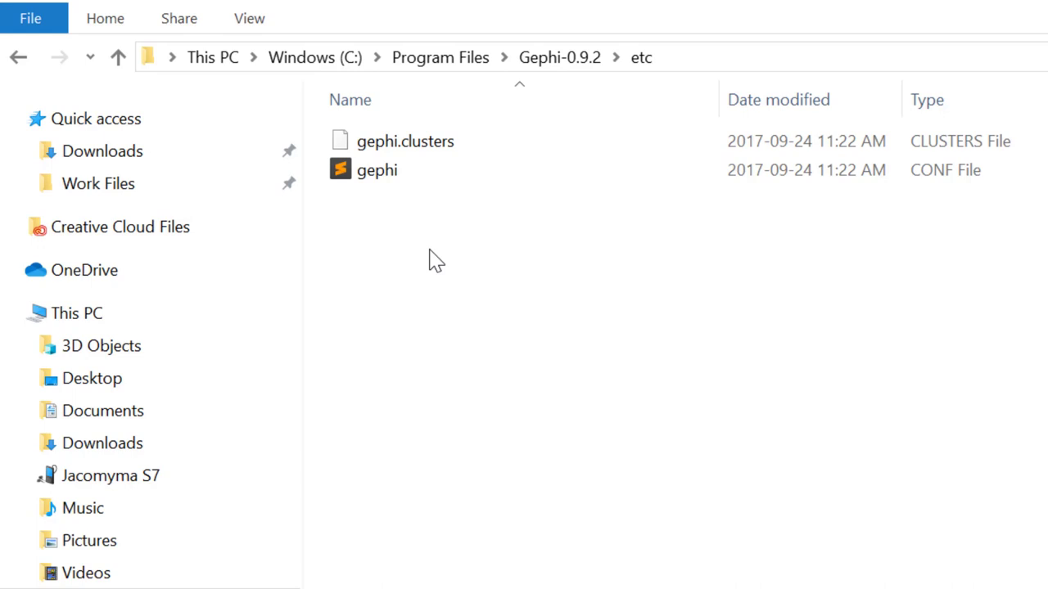
pyautogui.click(376, 168)
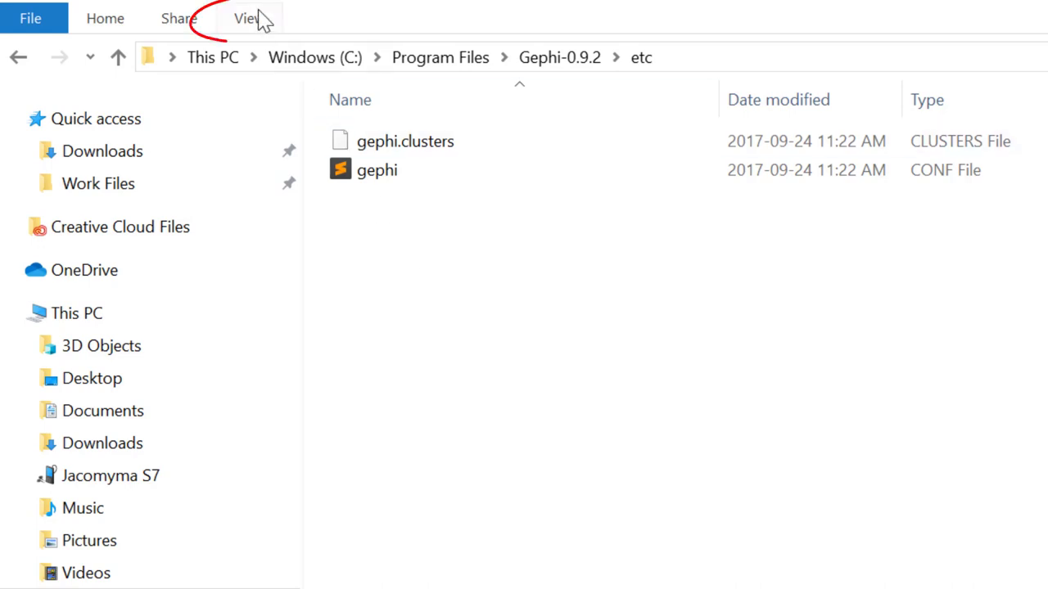
# Step: Enable File name extensions in the View options and select gephi.conf
pyautogui.click(248, 18)
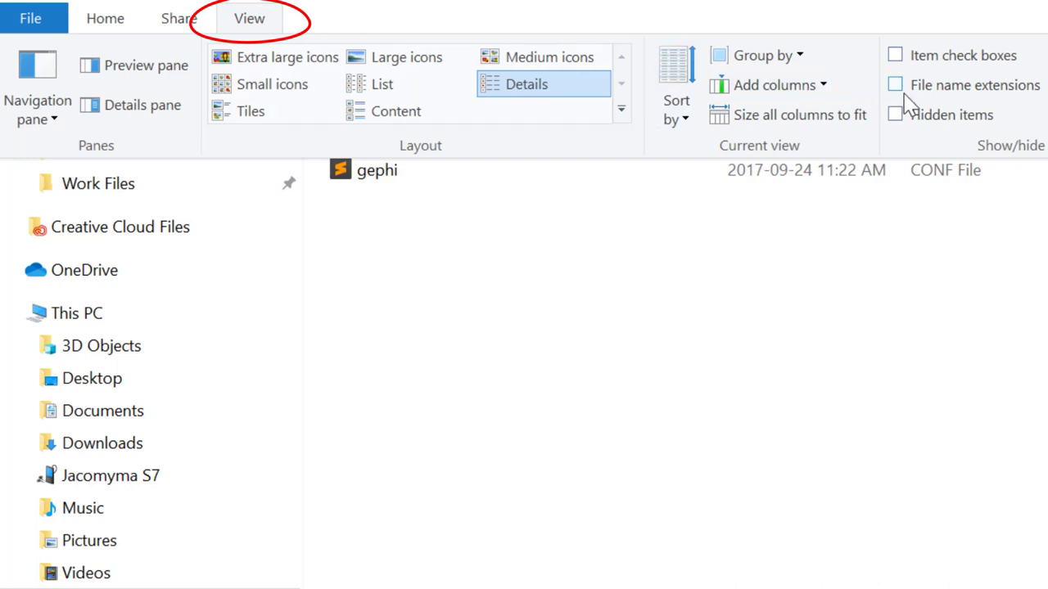
pyautogui.moveTo(910, 99)
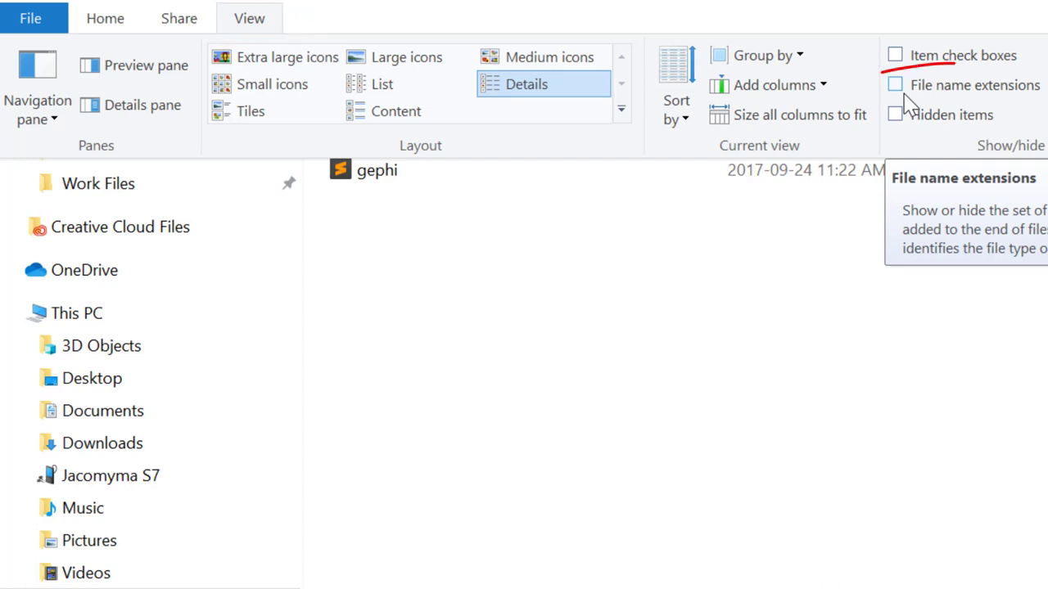
pyautogui.click(898, 85)
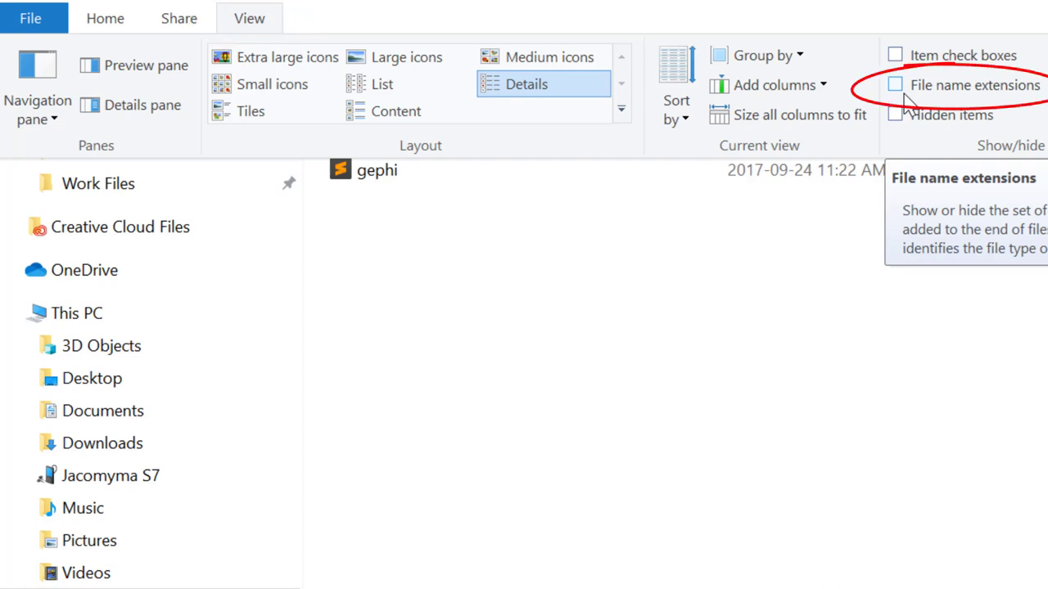
pyautogui.click(890, 86)
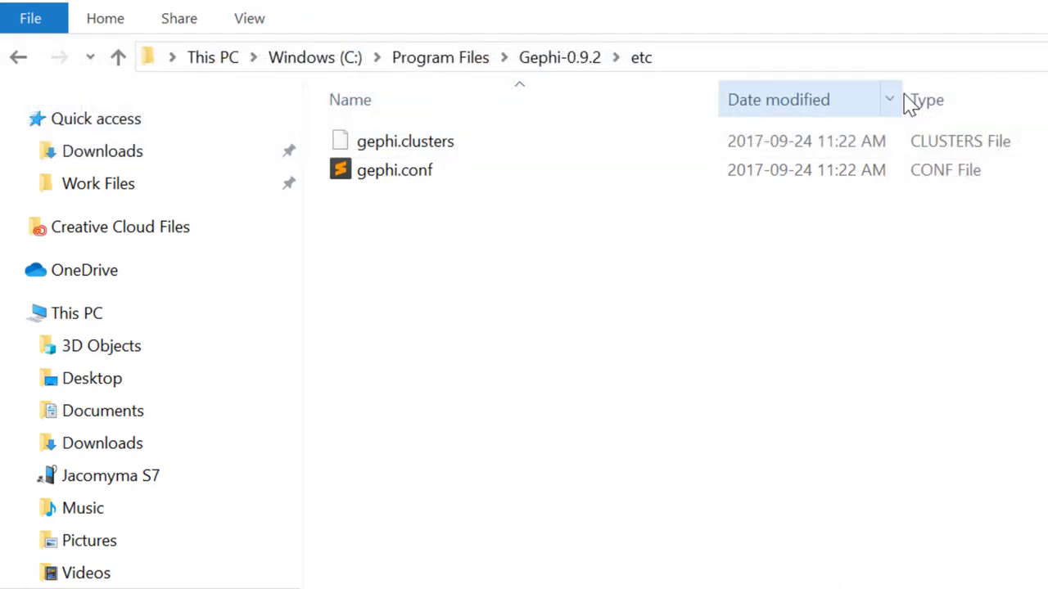
pyautogui.click(394, 169)
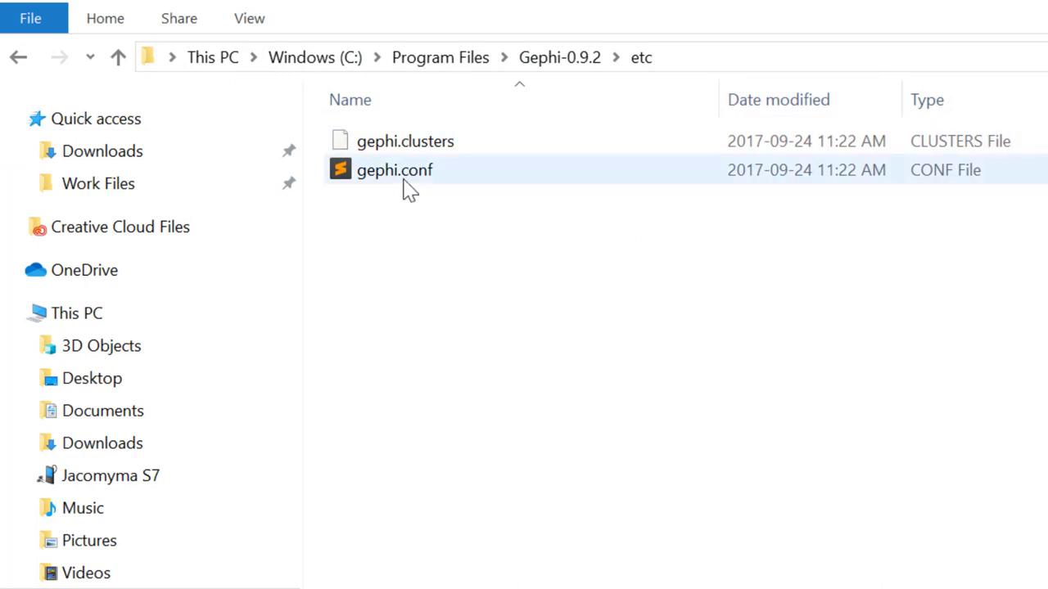
pyautogui.moveTo(406, 190)
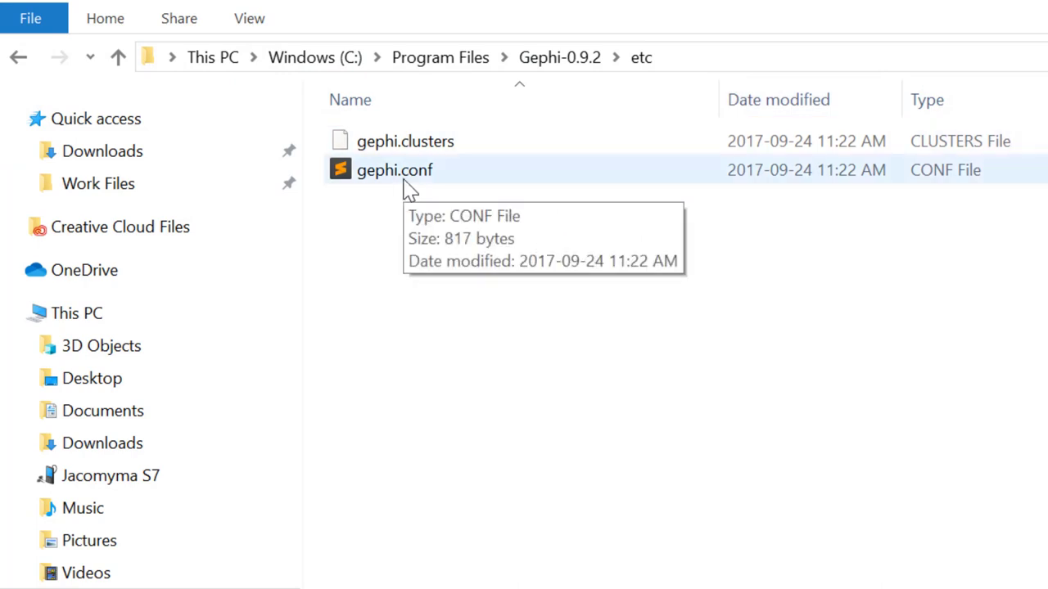
# Step: Open gephi.conf in Notepad++ for editing
pyautogui.rightClick(394, 169)
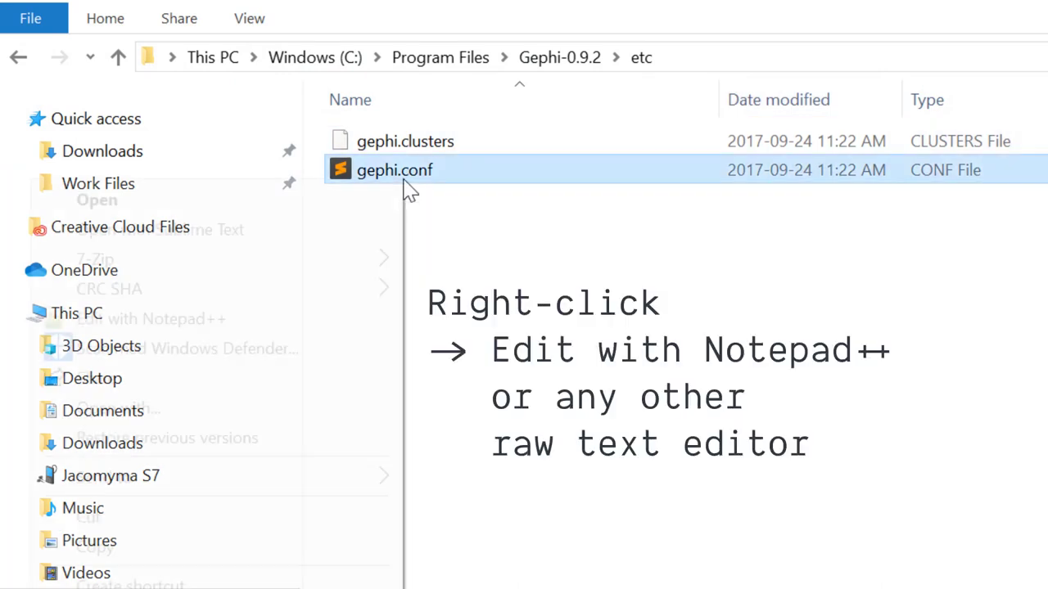
pyautogui.rightClick(393, 169)
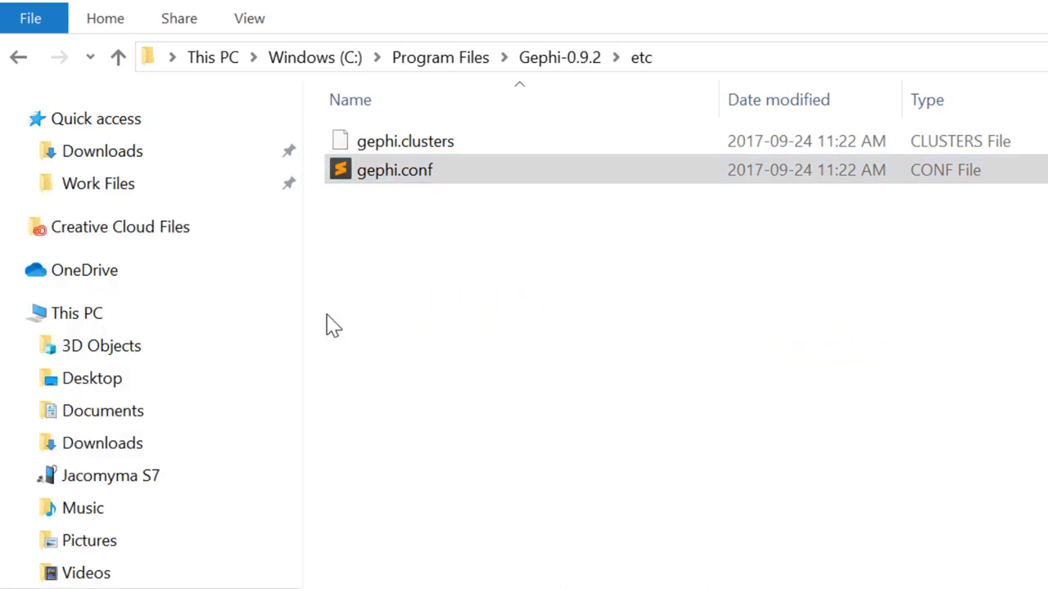
pyautogui.doubleClick(393, 169)
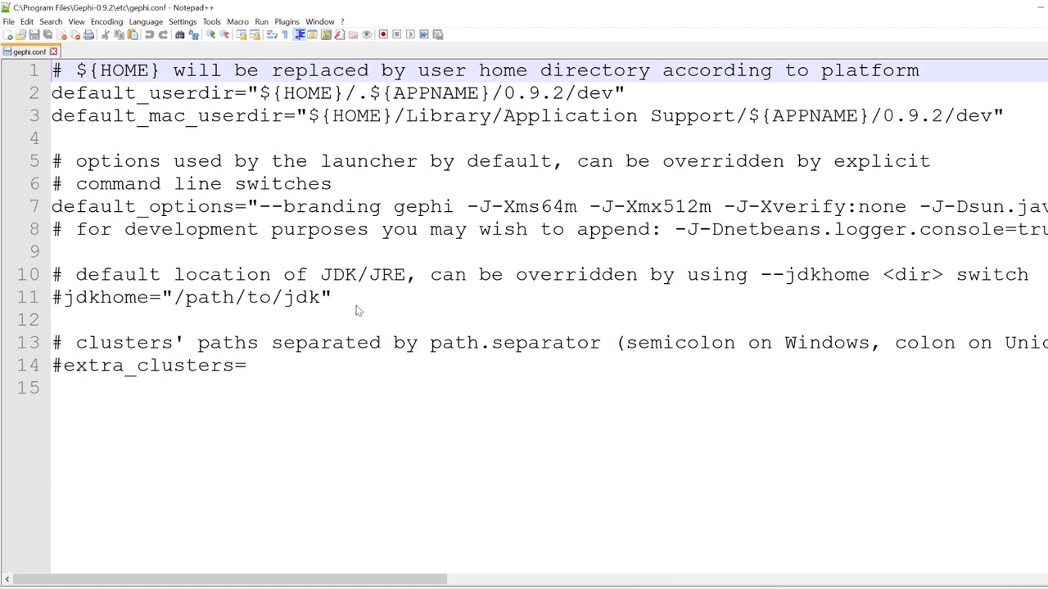